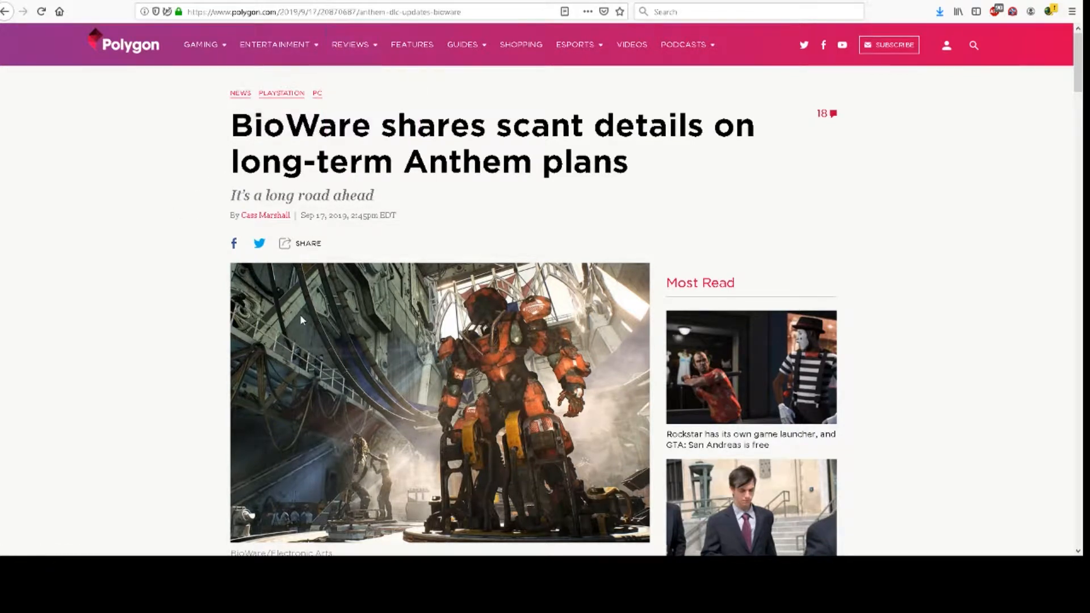
pyautogui.moveTo(181, 248)
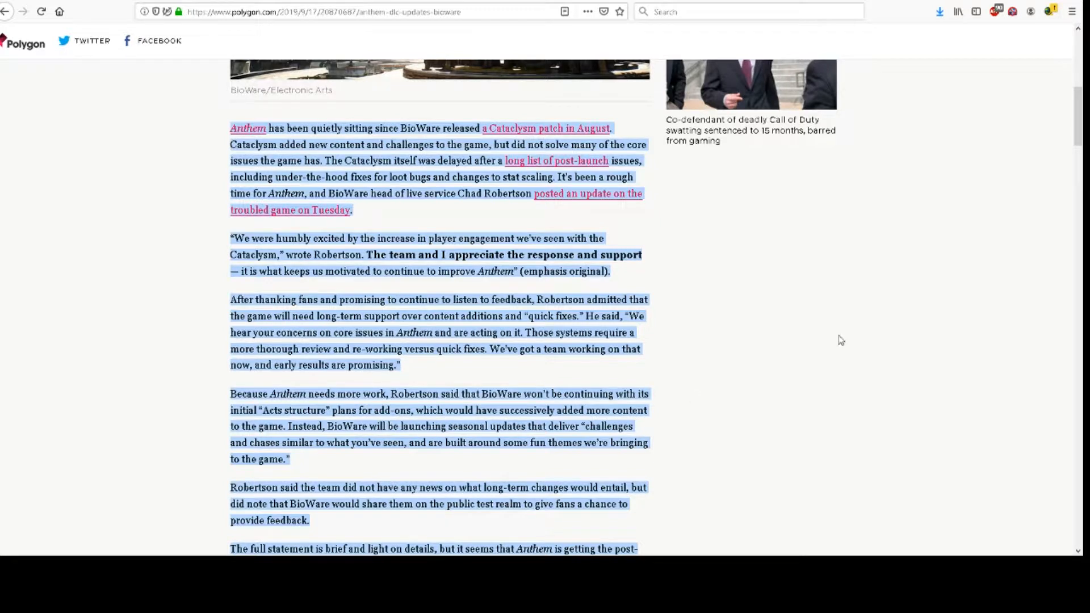
pyautogui.moveTo(804, 305)
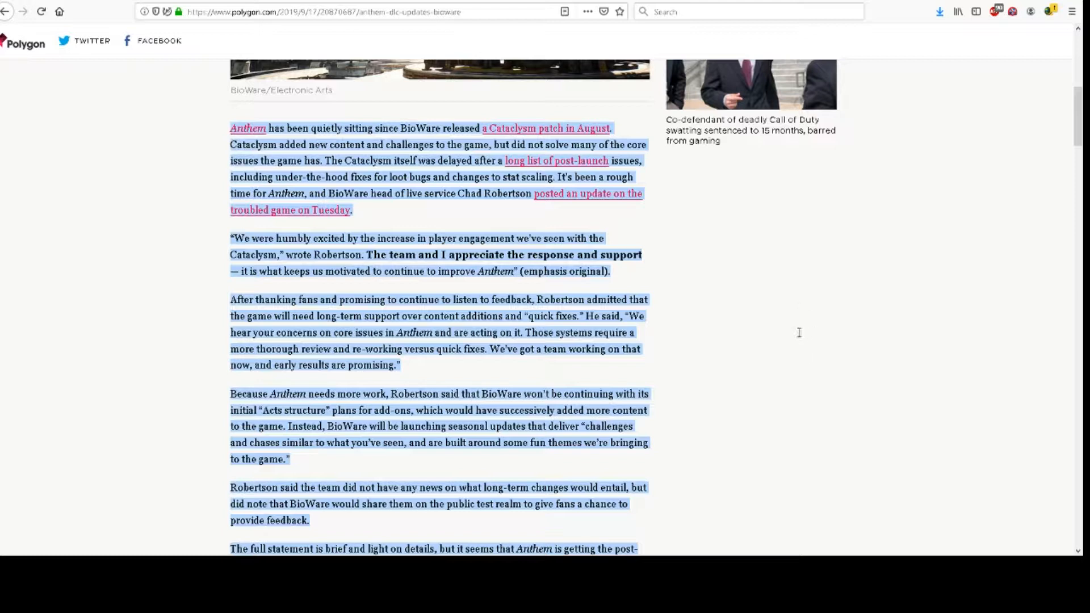
pyautogui.moveTo(426, 161)
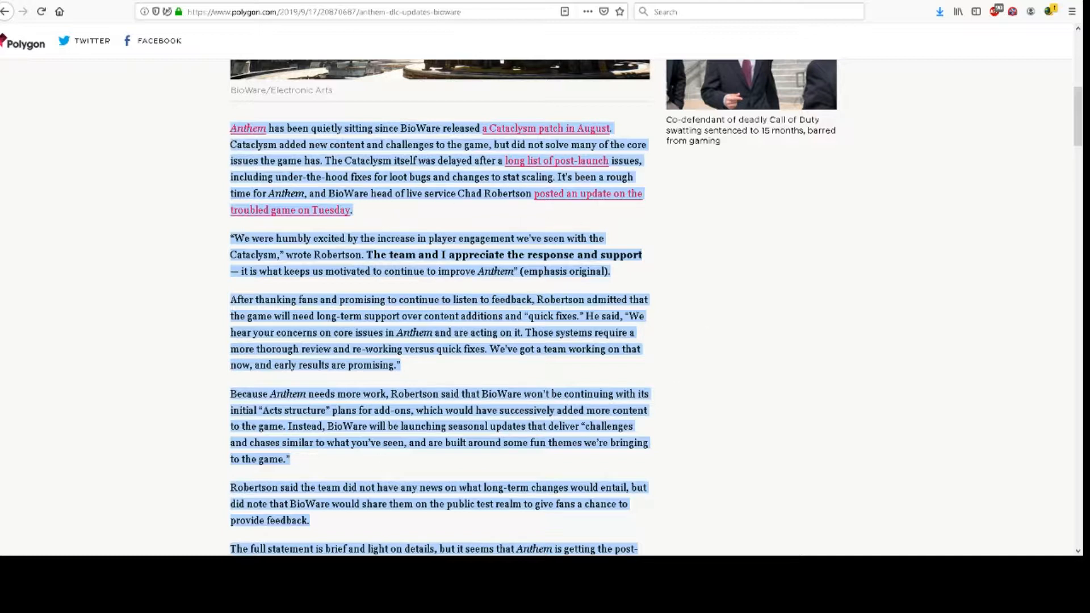
pyautogui.moveTo(456, 463)
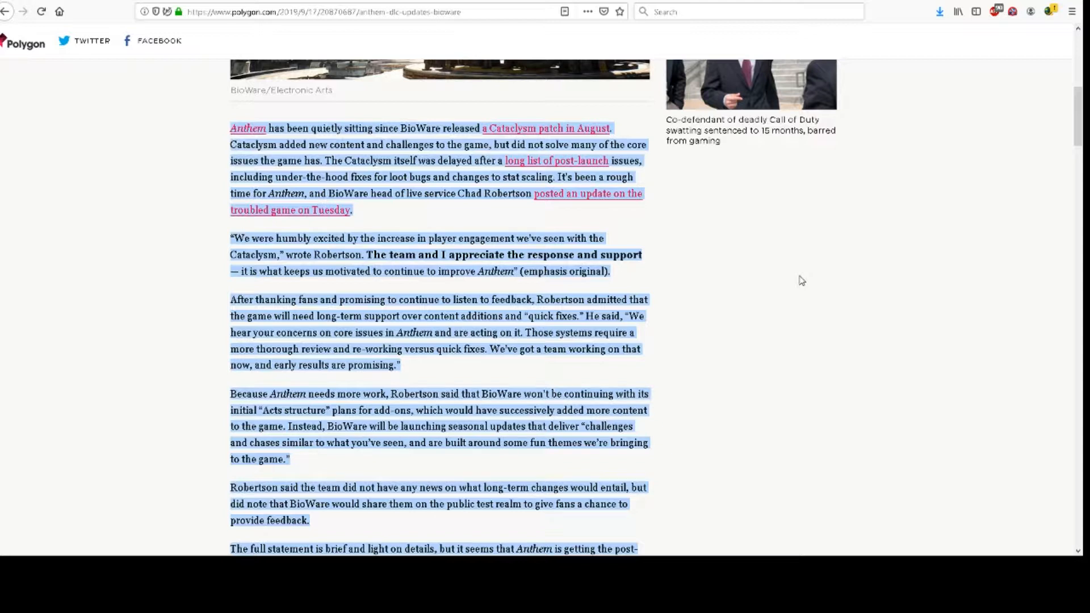
pyautogui.moveTo(740, 220)
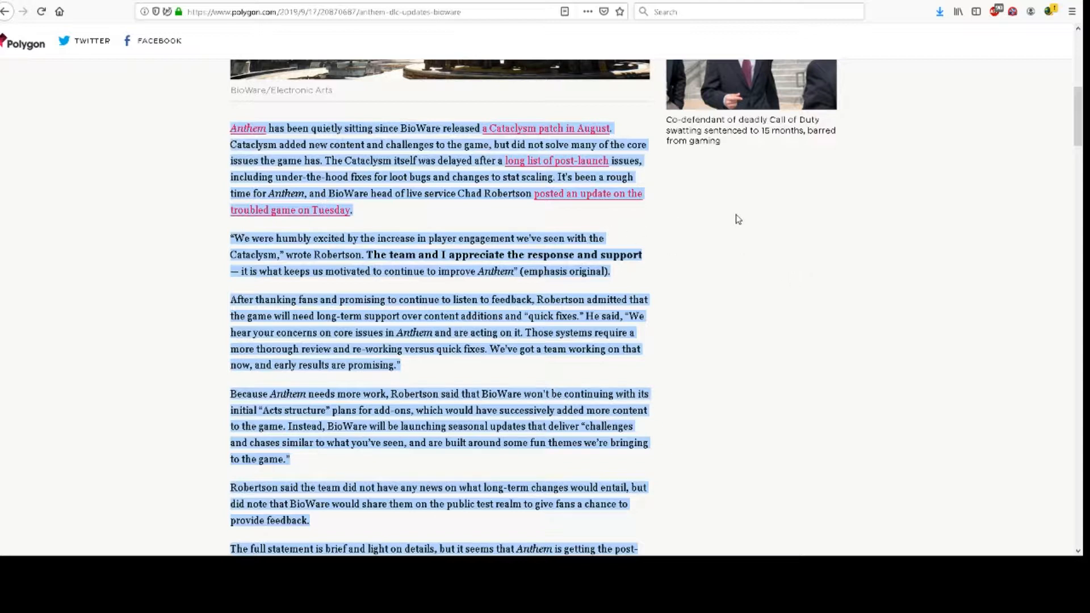
pyautogui.moveTo(668, 199)
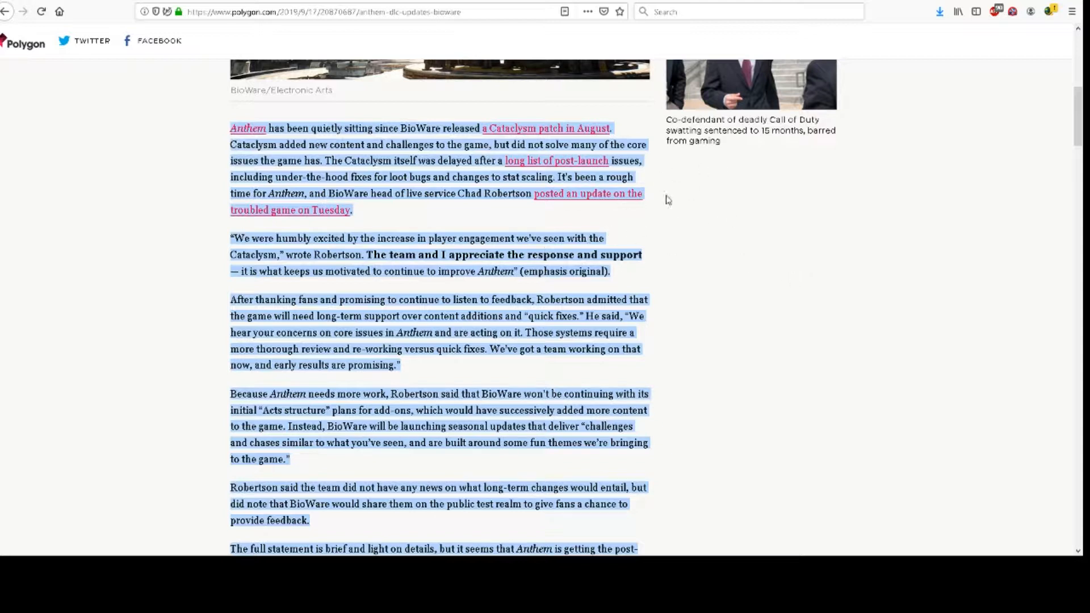
pyautogui.moveTo(720, 251)
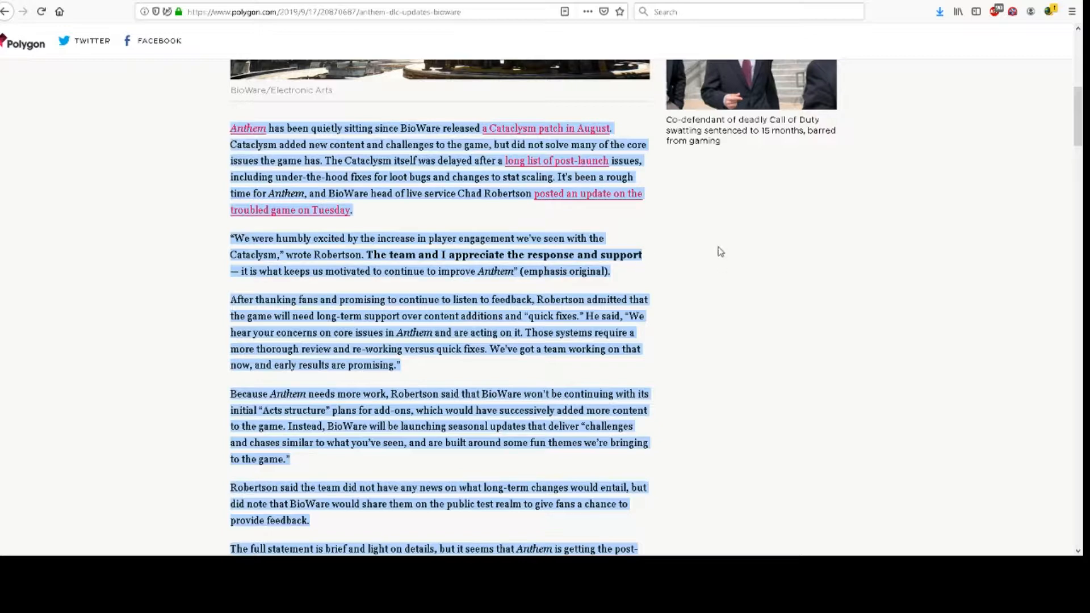
pyautogui.scroll(-3)
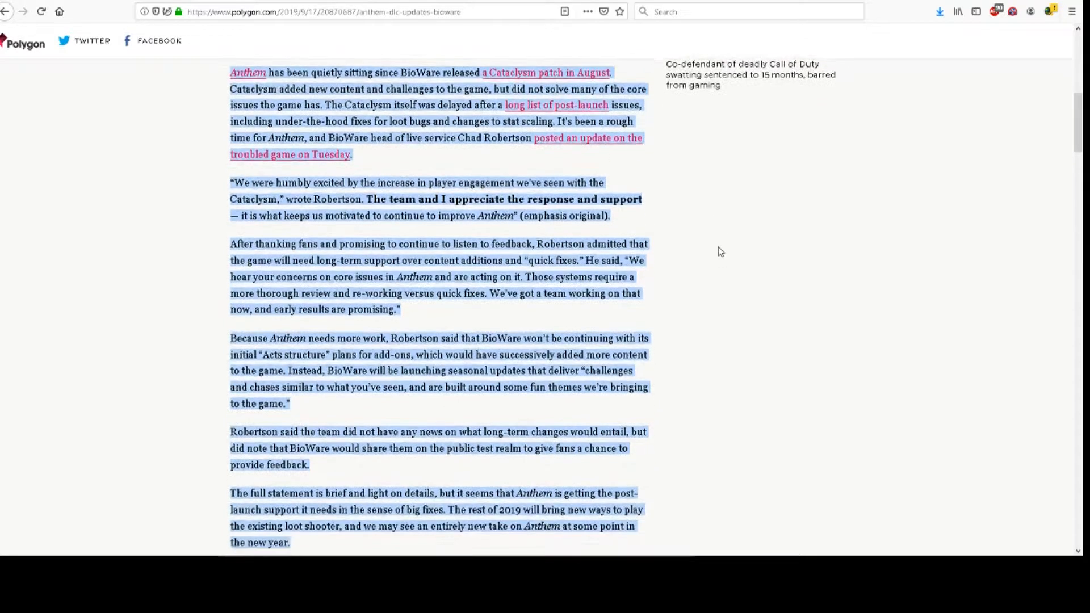
pyautogui.scroll(-3)
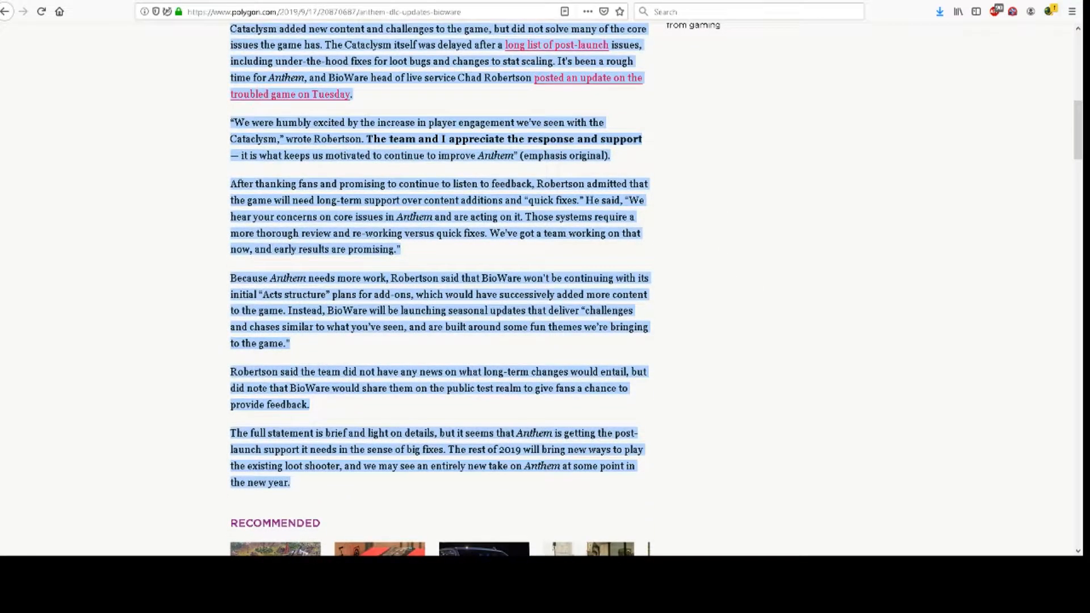
pyautogui.moveTo(815, 167)
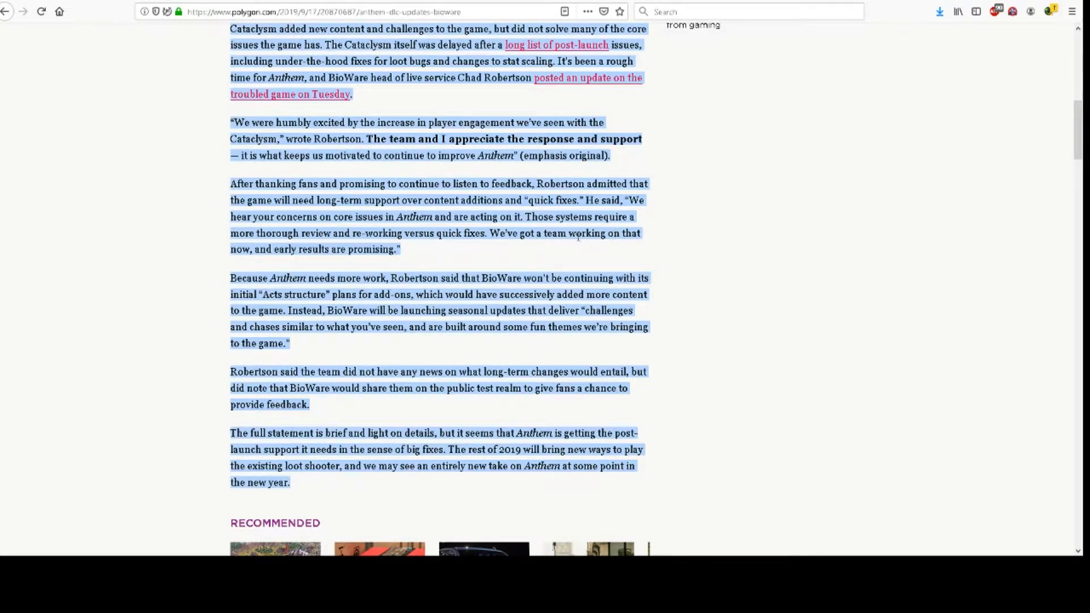
pyautogui.moveTo(739, 173)
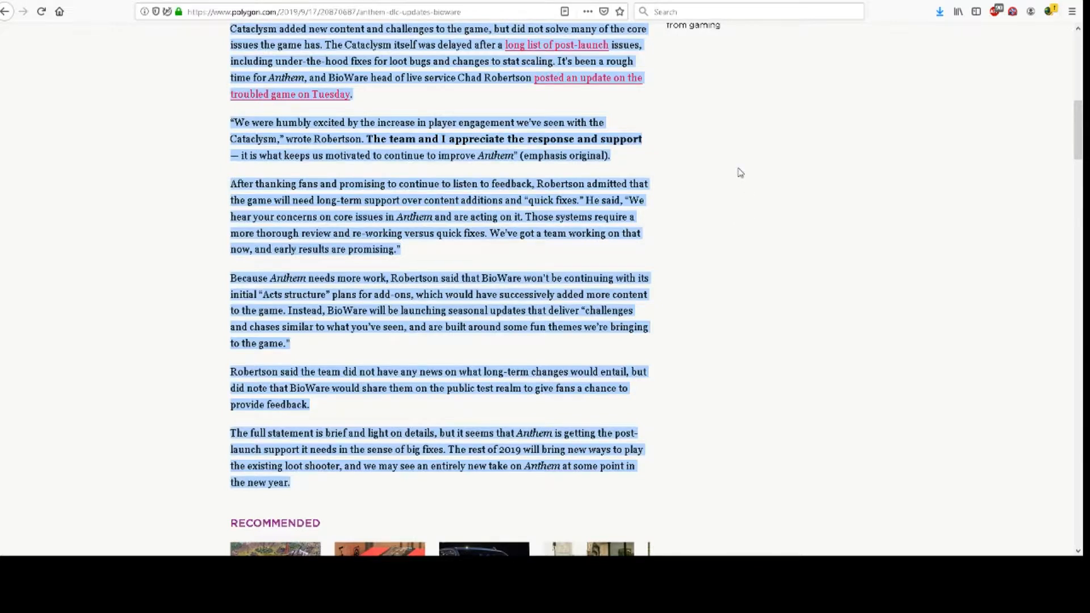
pyautogui.moveTo(777, 241)
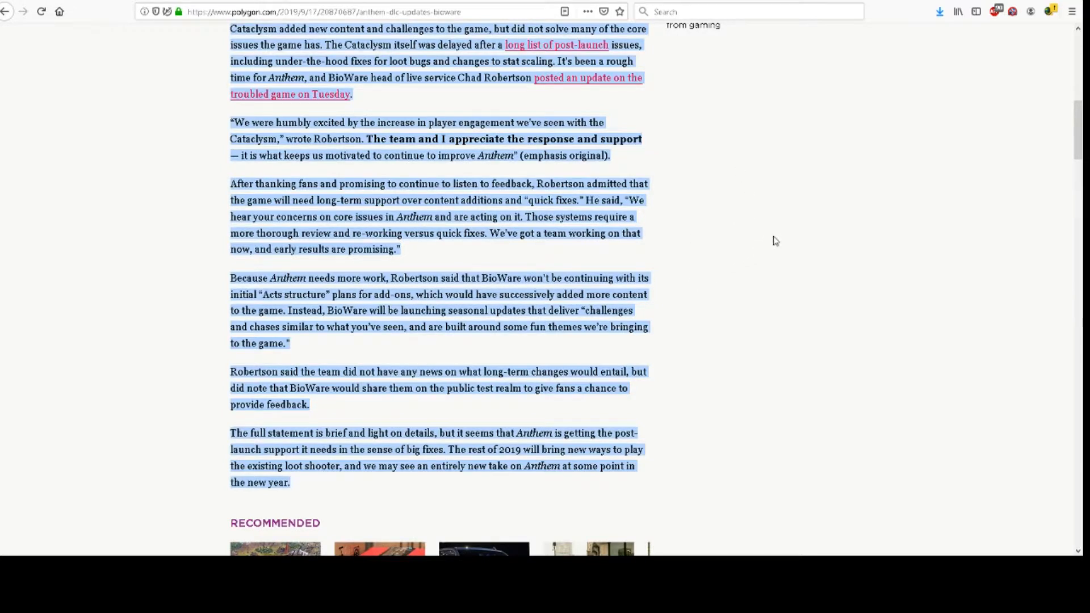
pyautogui.moveTo(852, 261)
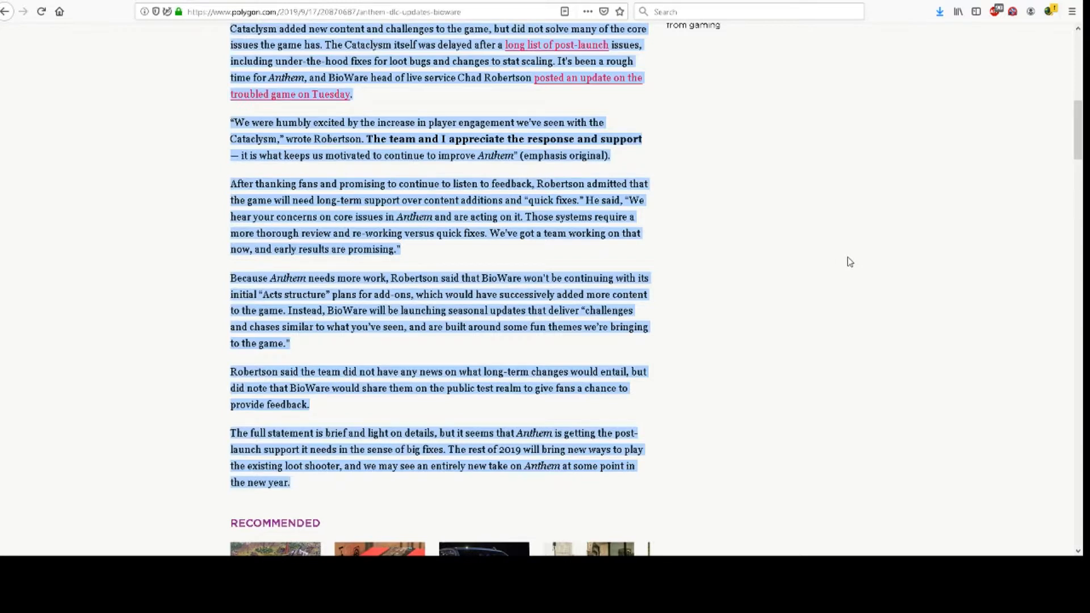
pyautogui.moveTo(772, 228)
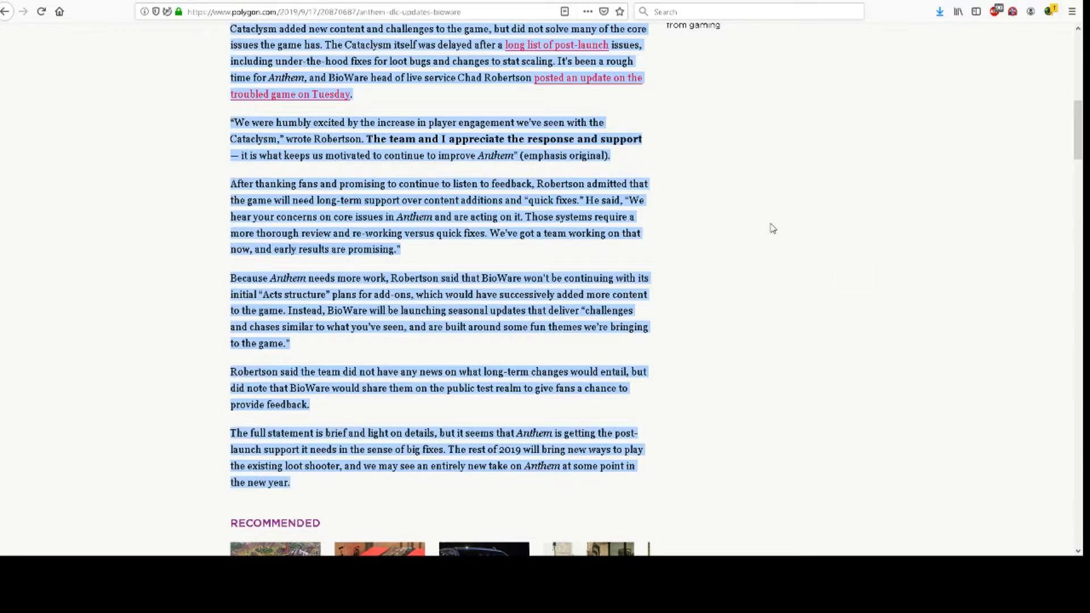
pyautogui.moveTo(716, 207)
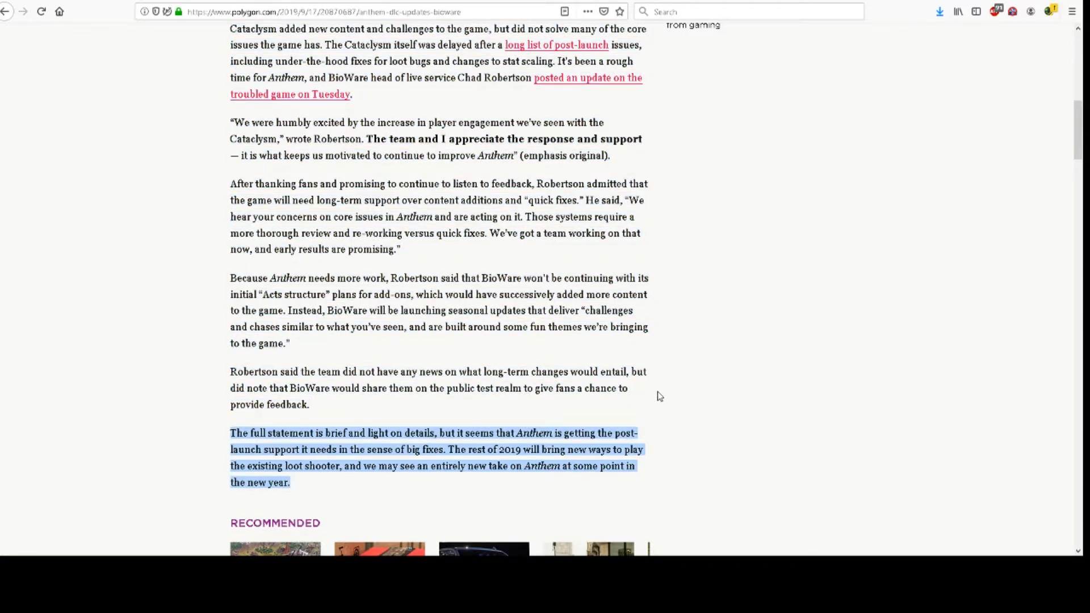
pyautogui.moveTo(663, 389)
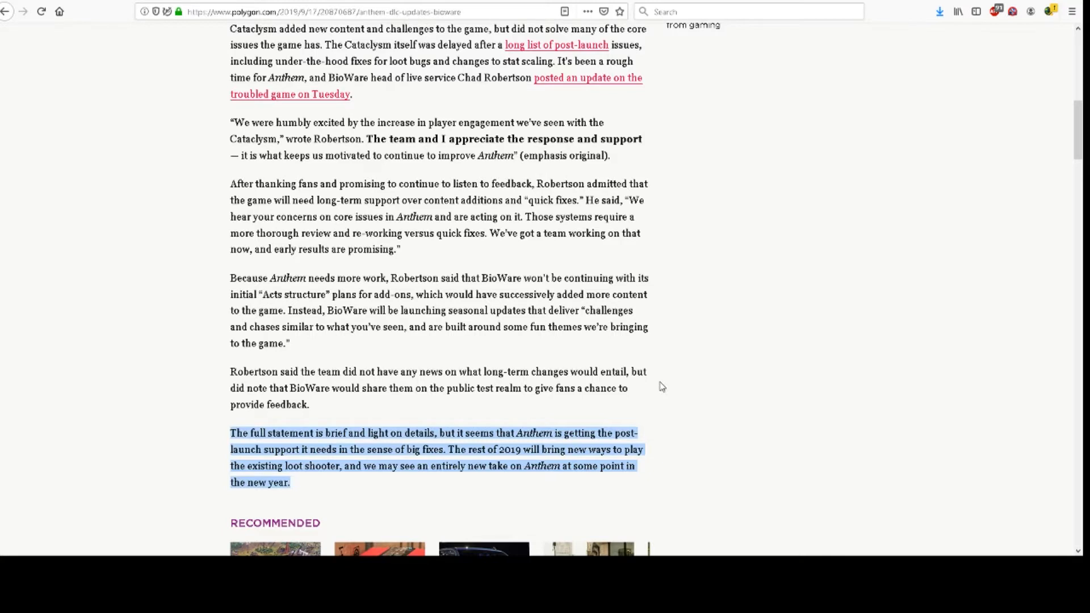
pyautogui.moveTo(678, 414)
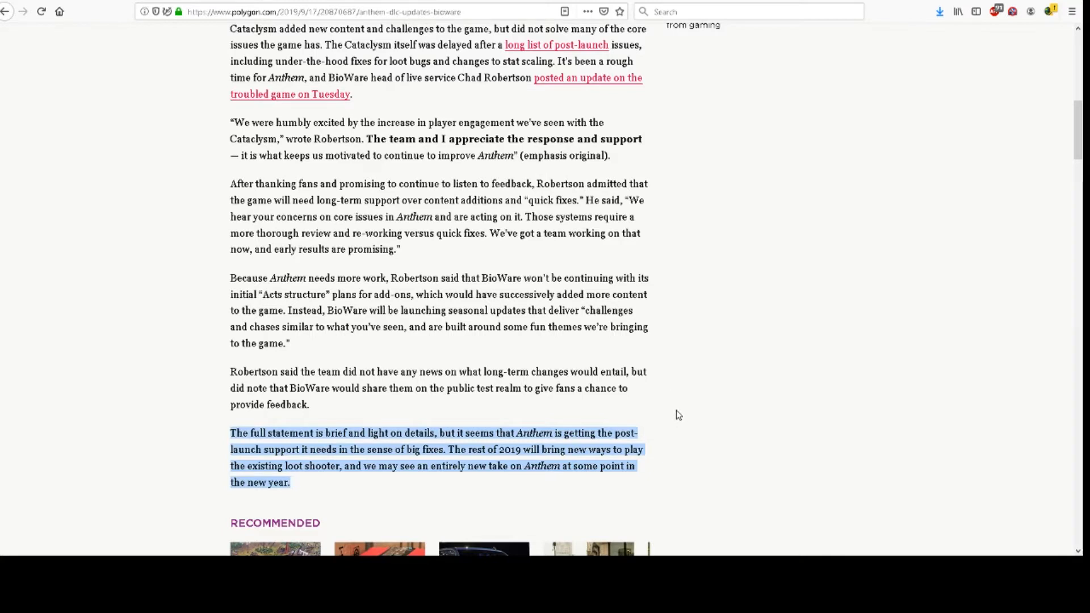
pyautogui.moveTo(676, 411)
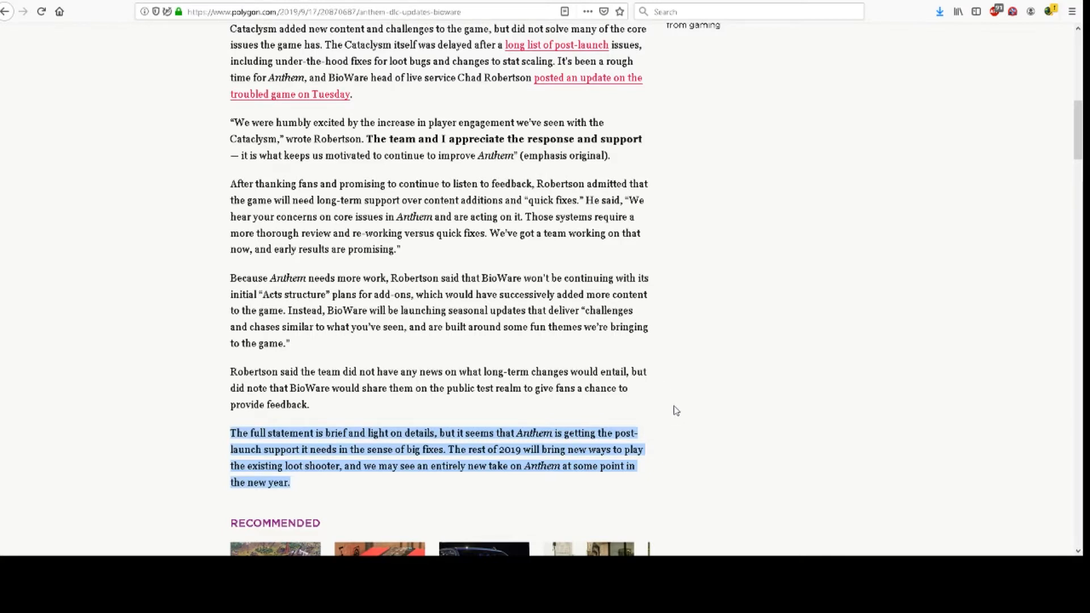
pyautogui.moveTo(686, 389)
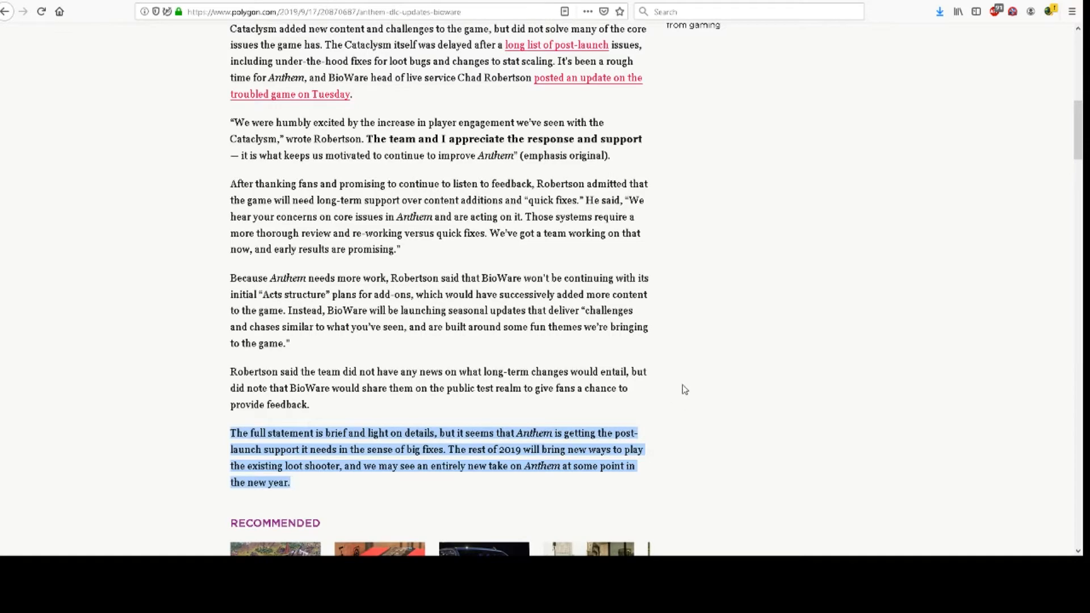